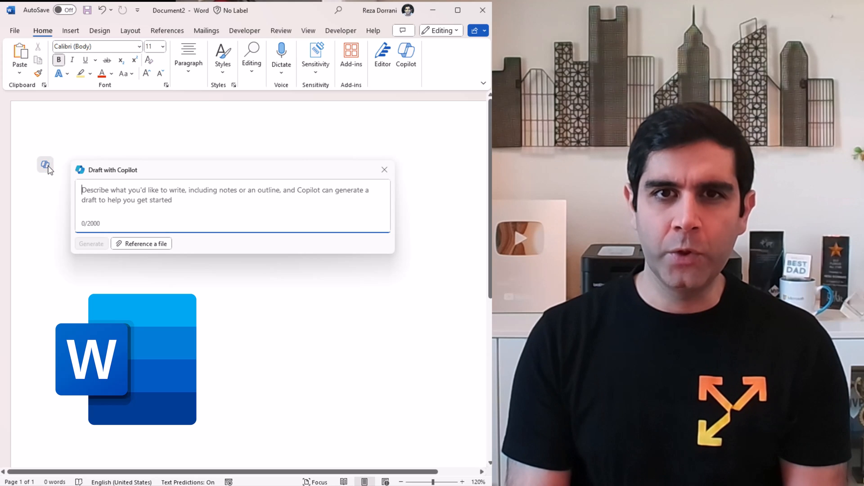
Have Copilot draft an outline from the prompt 'Write an outline for top 5 speaking tips'.
text(Write an outline for top 5 speaking tips)
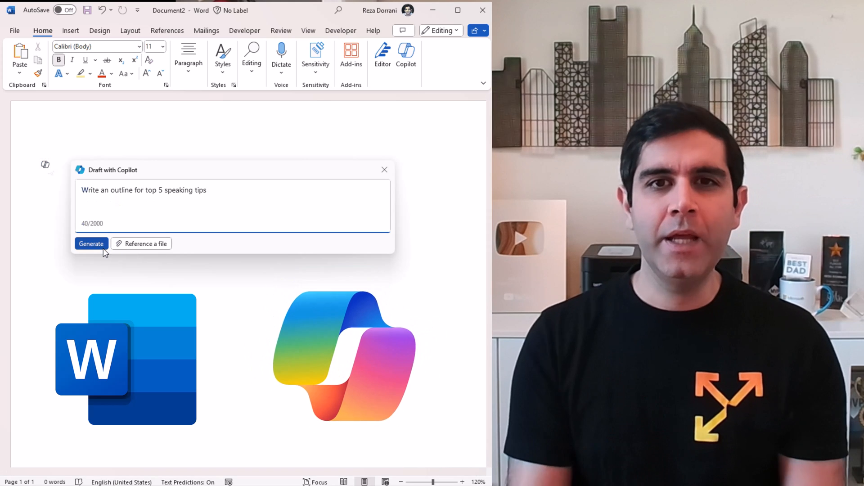
click(91, 244)
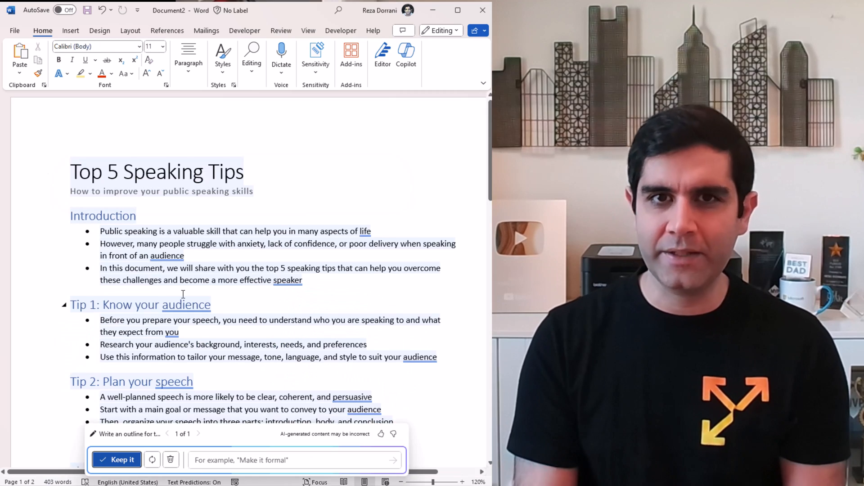
scroll(down, 3)
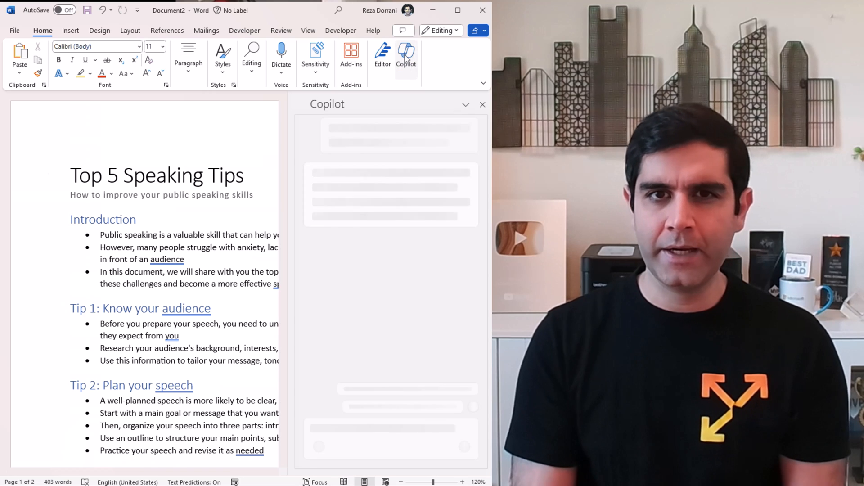
Ask Copilot chat to 'summarize this document in 1 paragraph'.
text(summarize this document in 1 paragraph)
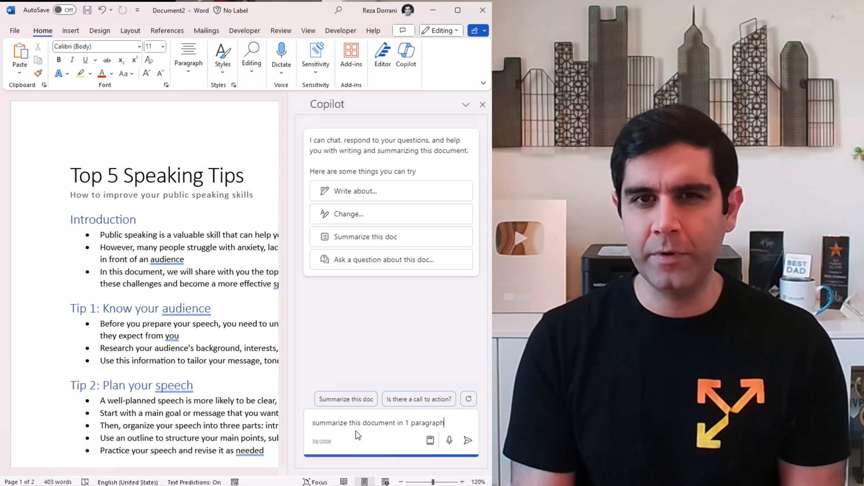
click(467, 441)
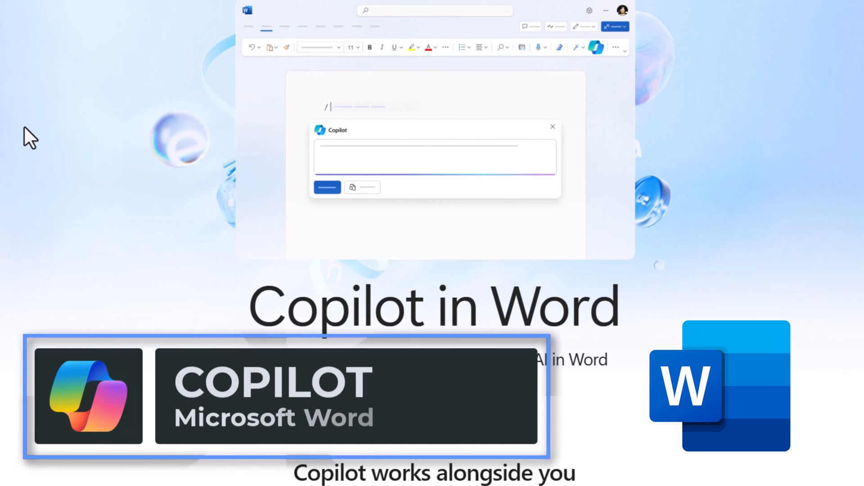
Scroll to the new blank document showing the Copilot draft icon on its first line.
scroll(down, 3)
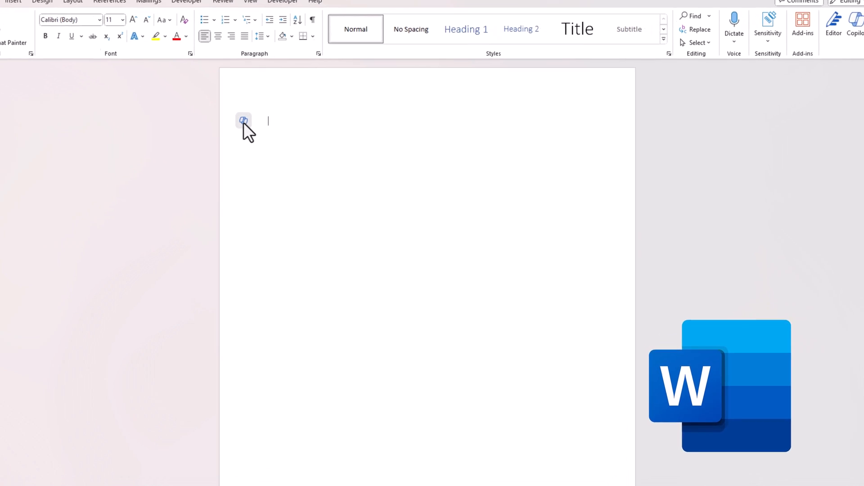
Have Copilot generate a draft from 'Write me a quick outline for AI in Power Platform'.
click(244, 122)
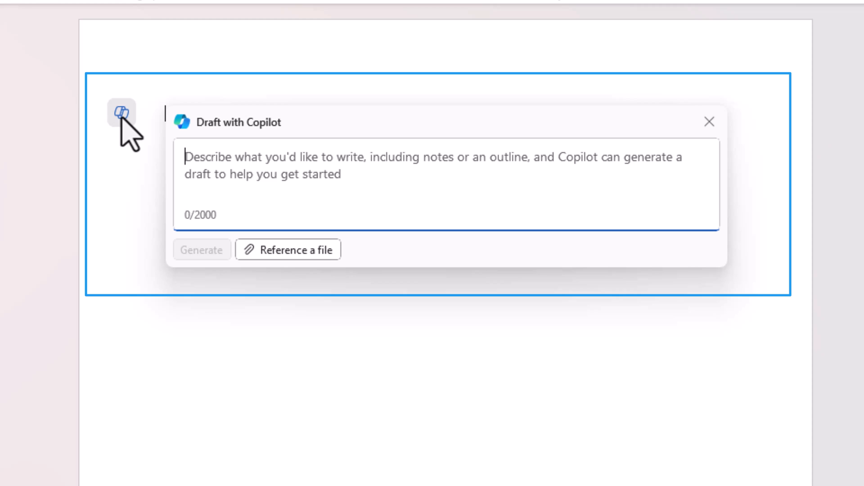
text(w)
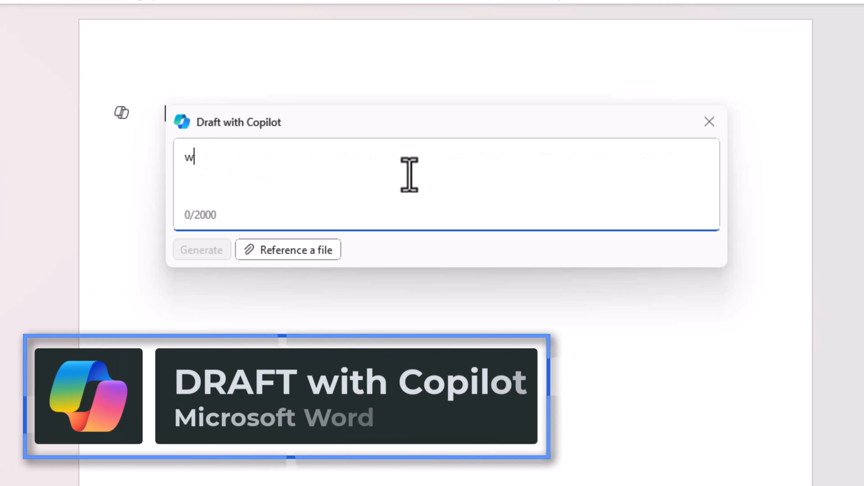
text(Write me a quick outline for AI in Power Platform)
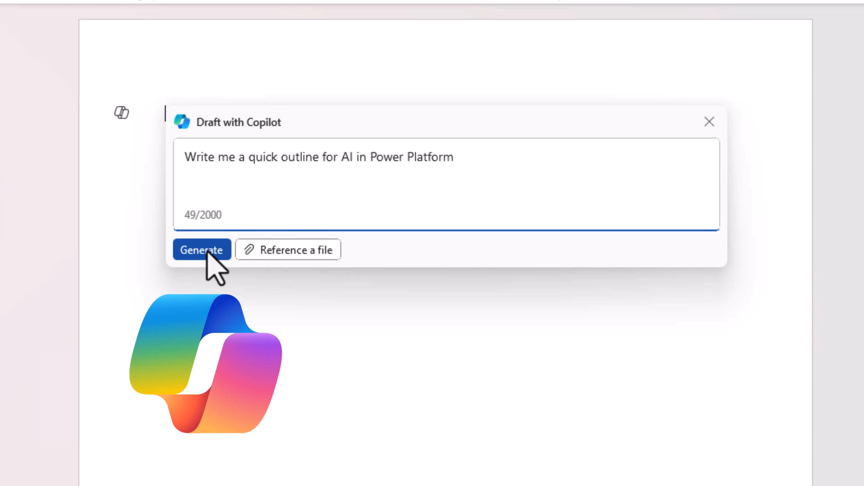
click(202, 250)
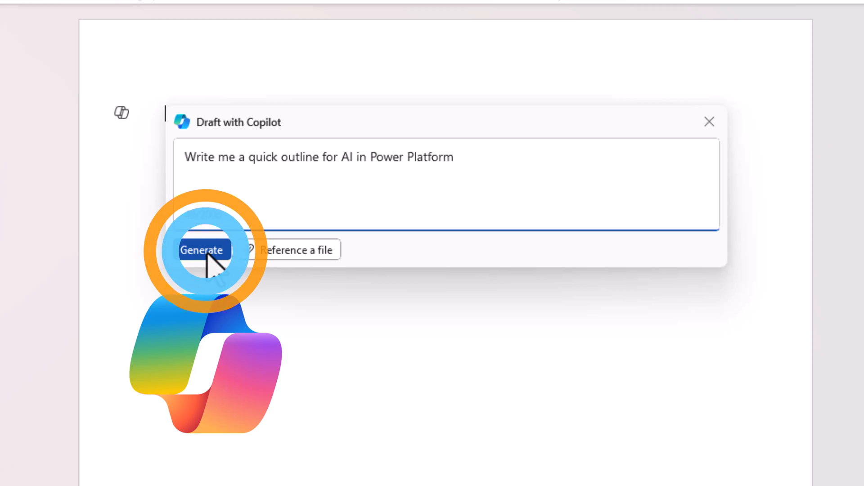
click(203, 250)
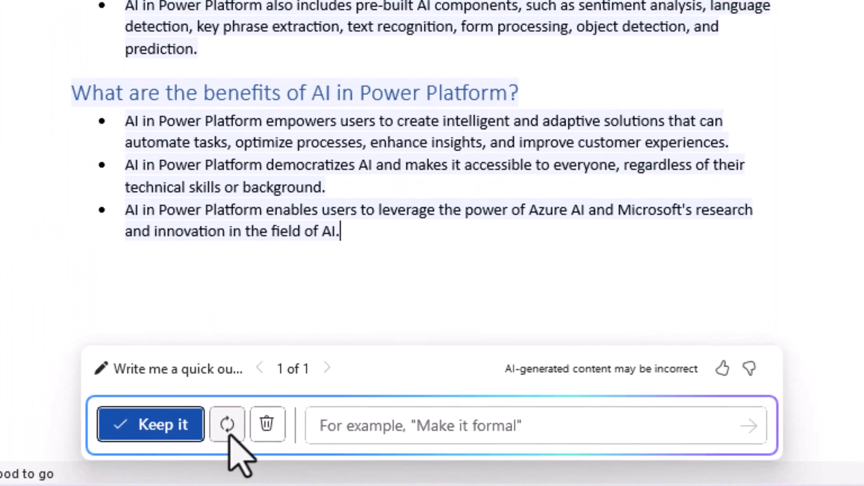
mouse_move(227, 424)
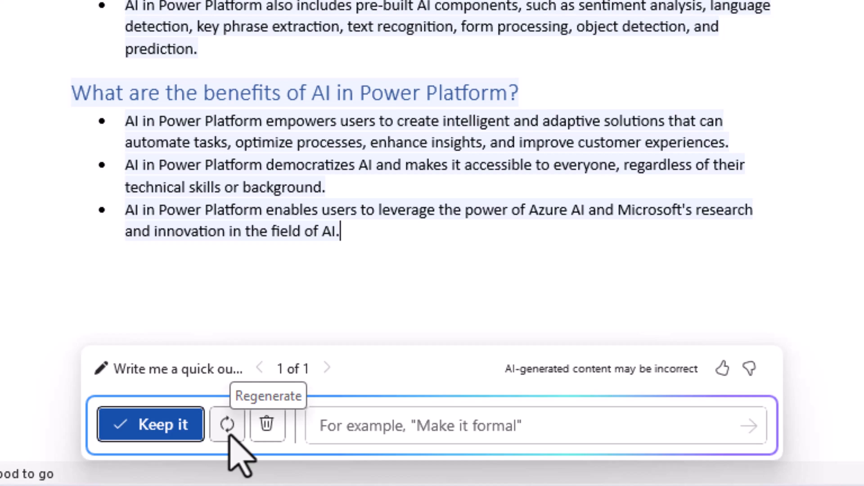
mouse_move(268, 424)
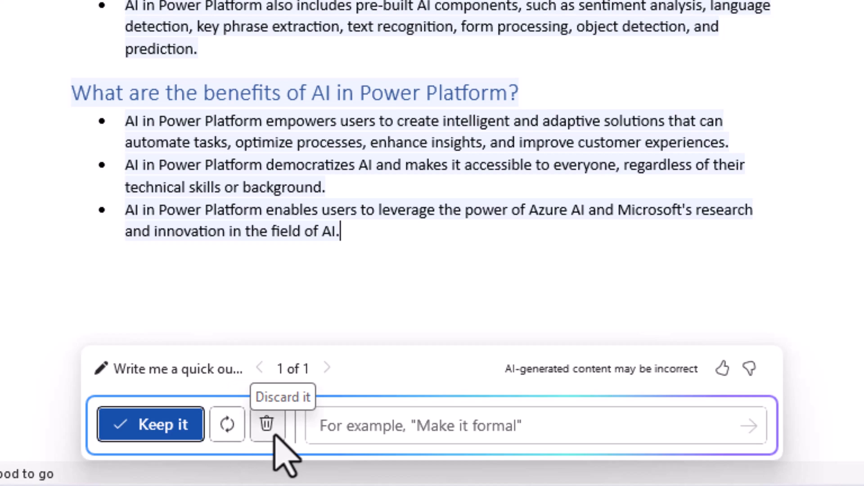
mouse_move(330, 426)
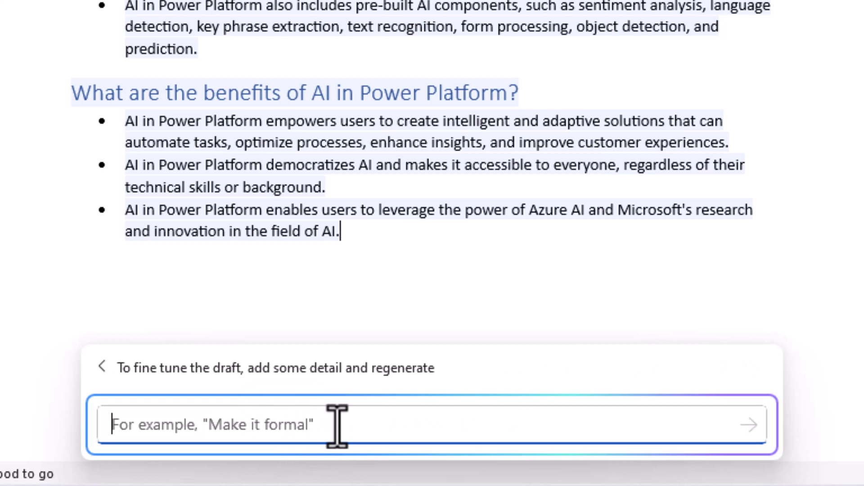
Refine the draft with 'Make it concise' and compare the bulleted and concise paragraph versions.
text(Make it concise)
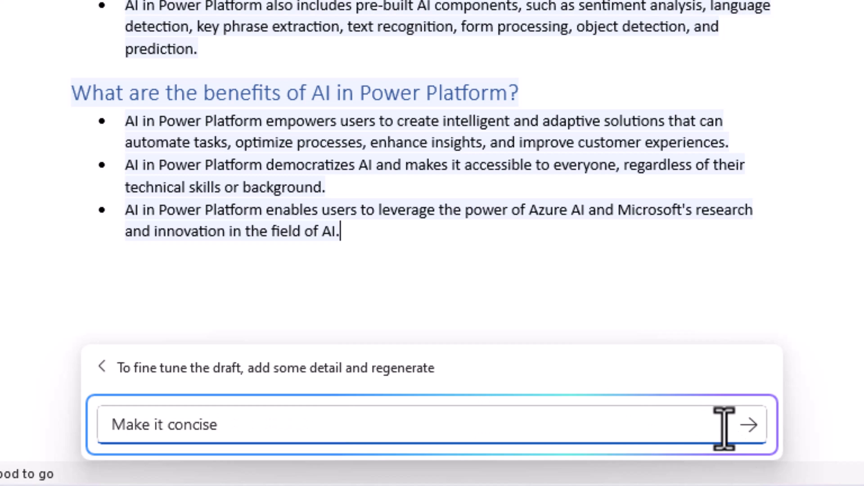
click(748, 424)
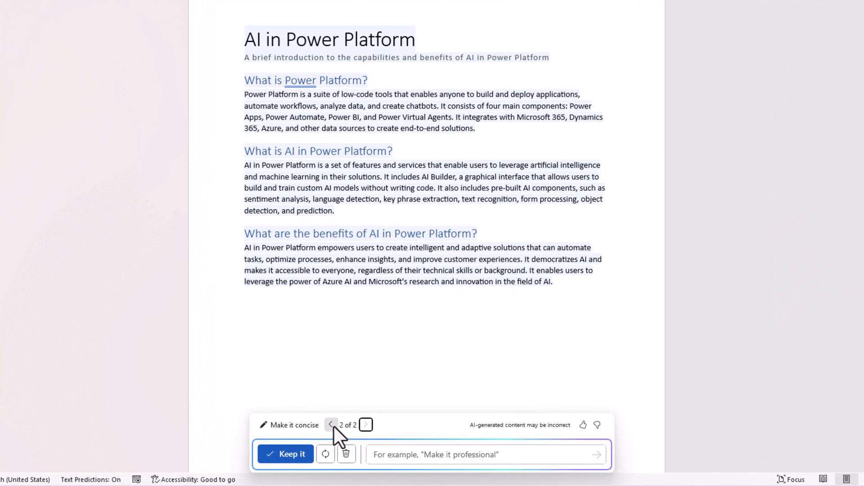
click(330, 424)
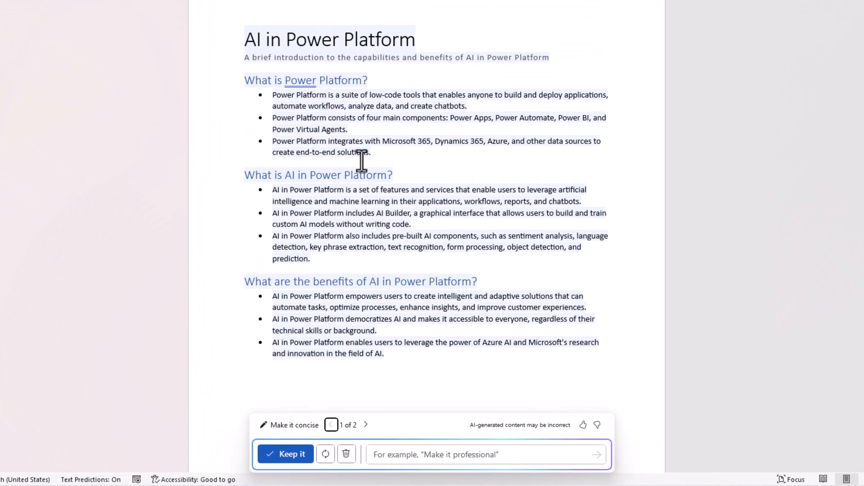
click(366, 425)
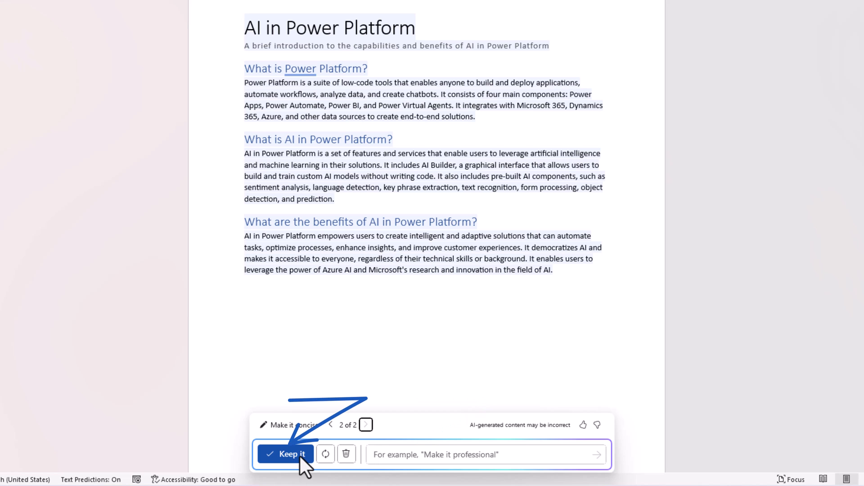
click(285, 454)
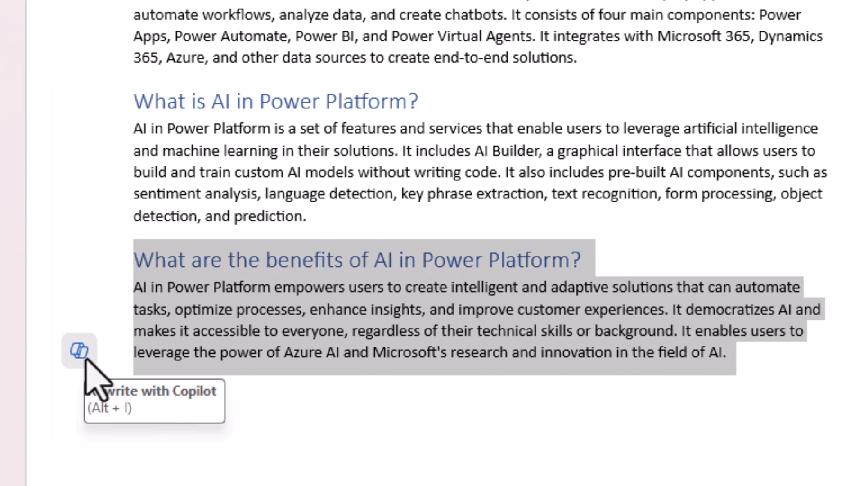
Rewrite the benefits section with Copilot and browse its alternative rewrite versions.
click(78, 352)
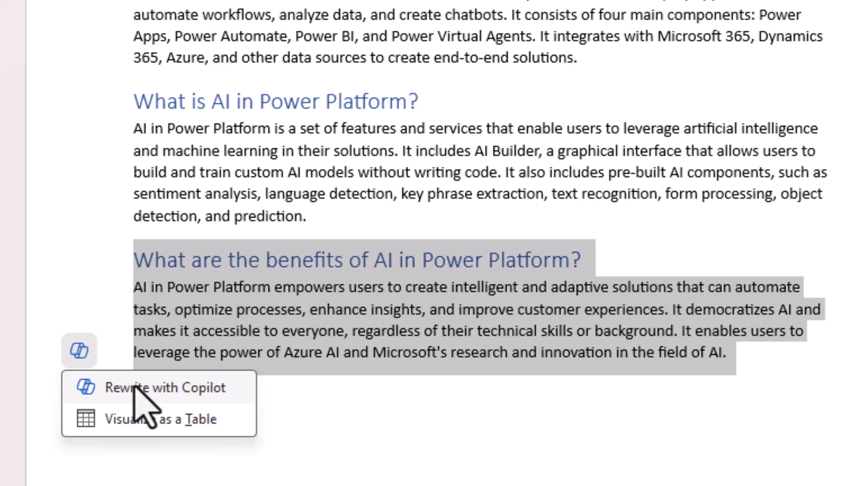
click(165, 387)
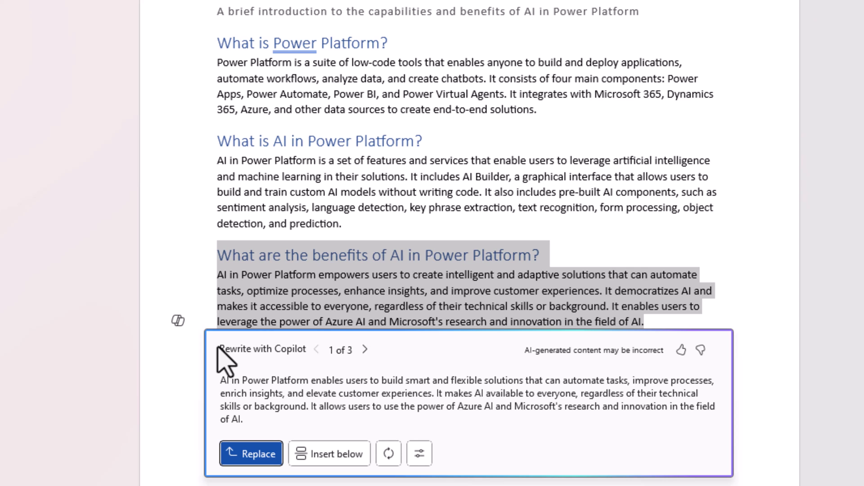
click(365, 349)
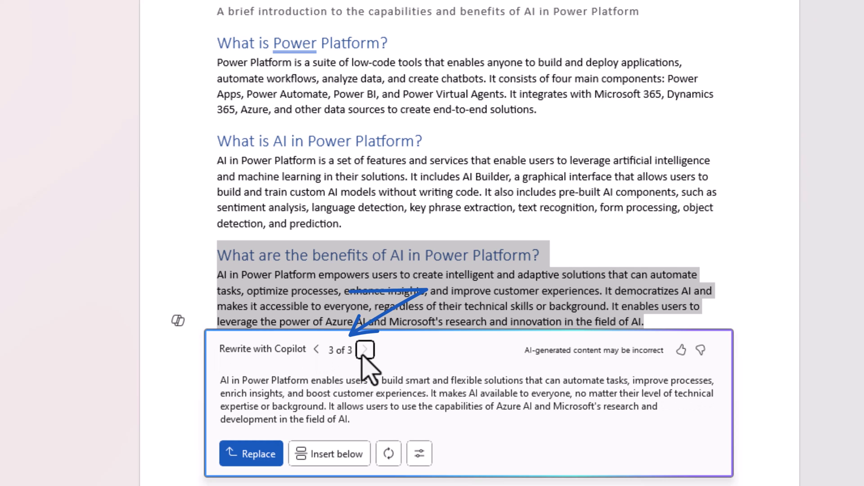
mouse_move(392, 355)
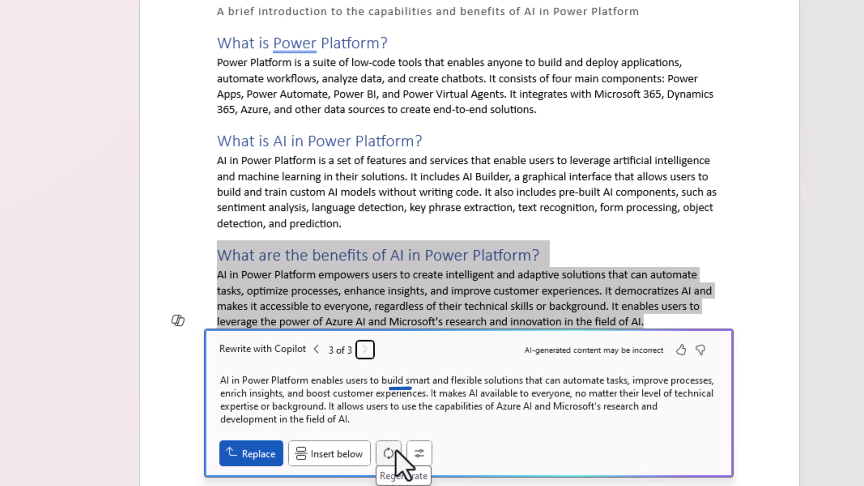
click(389, 453)
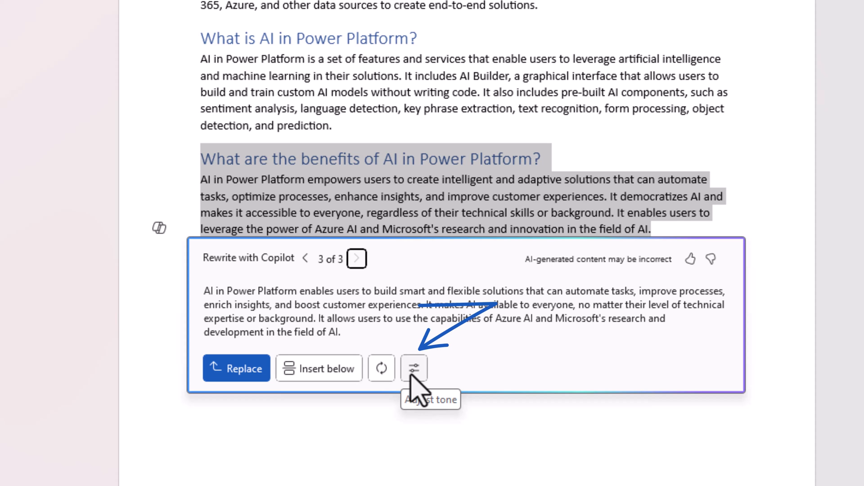
Regenerate the rewrite in Professional tone and insert it below the original paragraph.
click(414, 368)
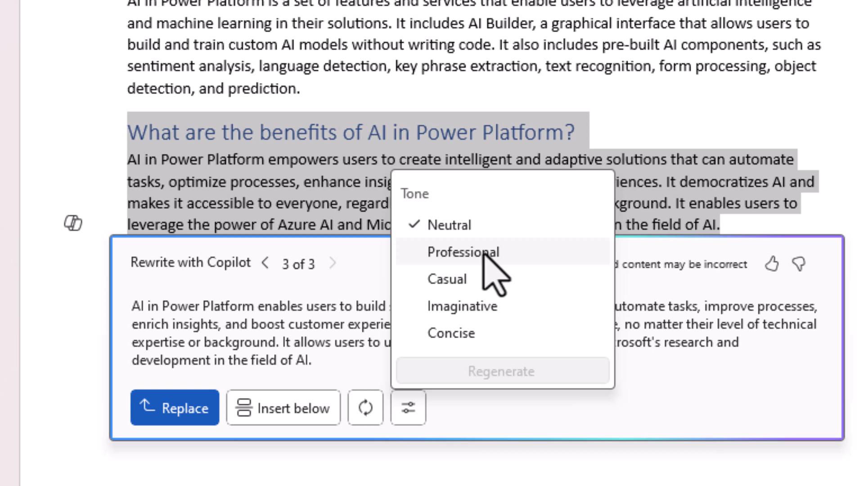
click(464, 253)
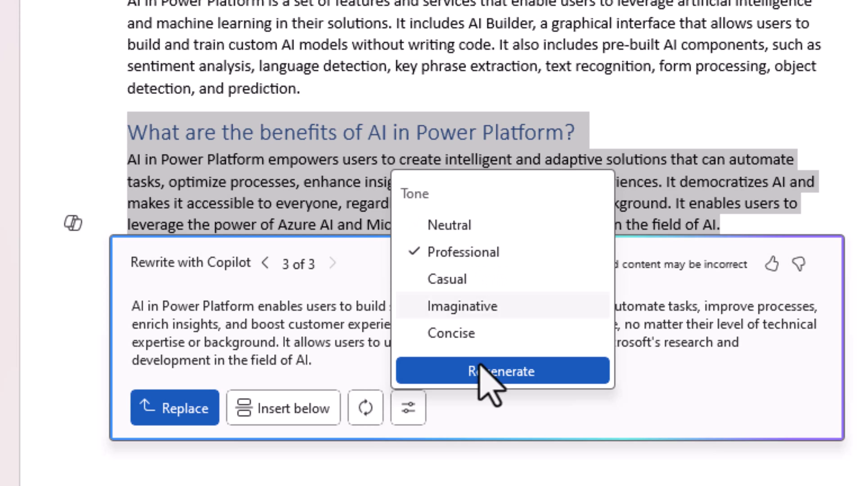
click(501, 371)
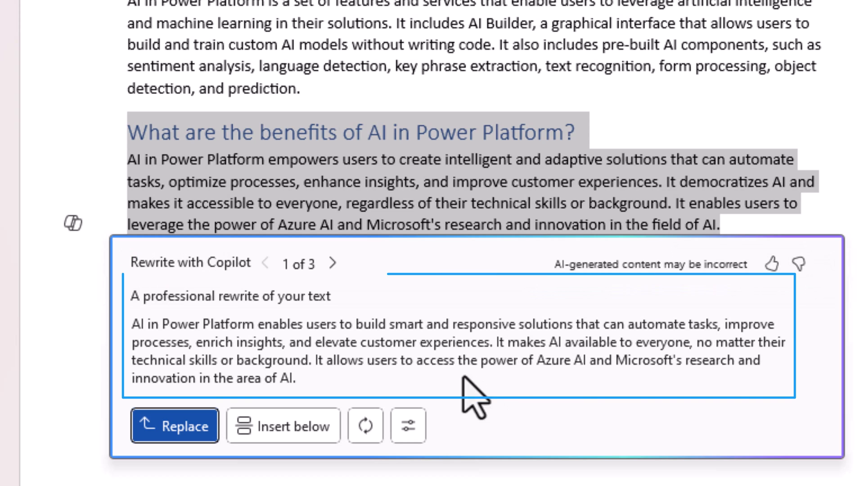
mouse_move(348, 374)
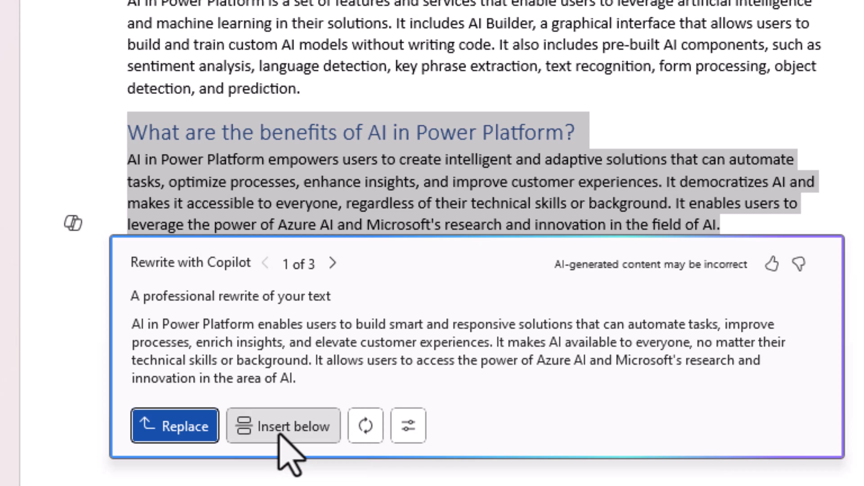
click(283, 426)
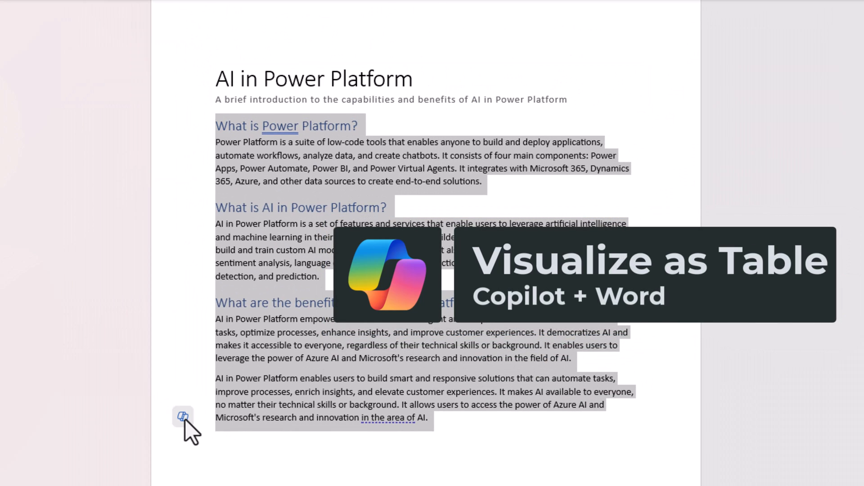
Visualize the selected Q&A content as a Question/Answer table and keep it.
click(183, 414)
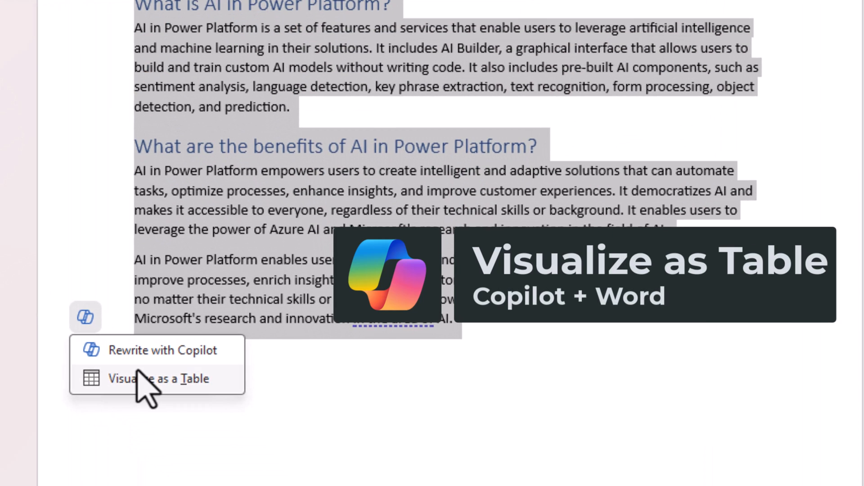
click(156, 379)
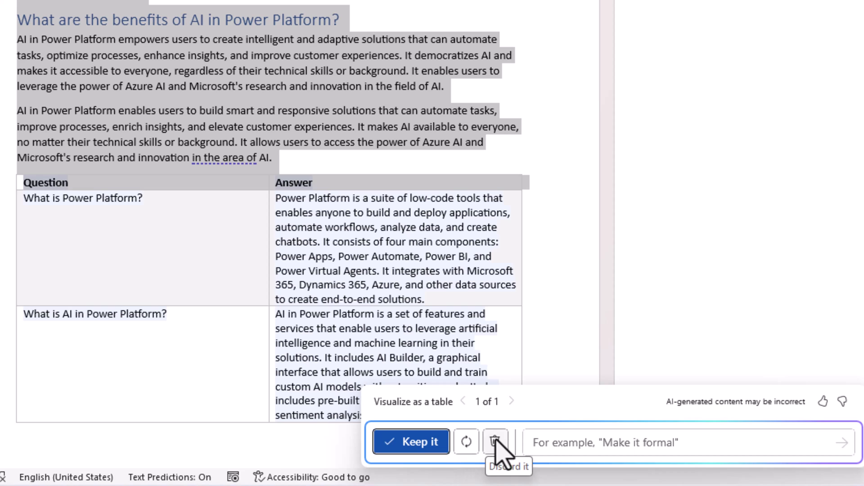
mouse_move(558, 449)
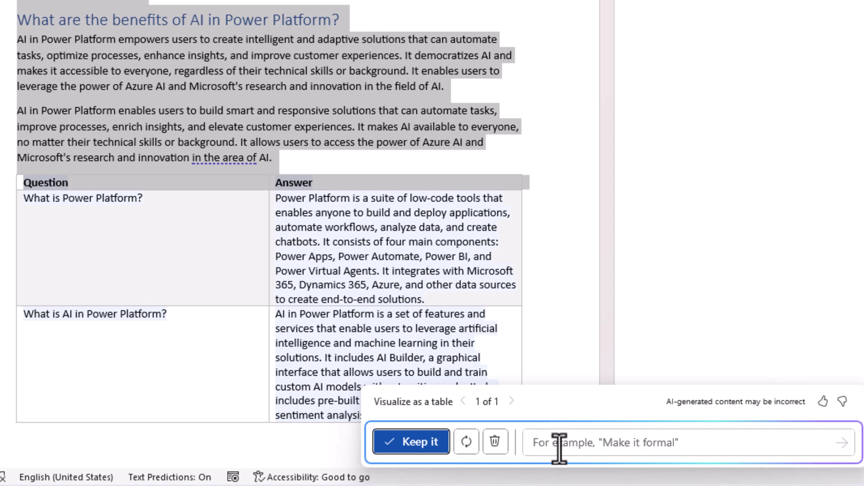
mouse_move(590, 448)
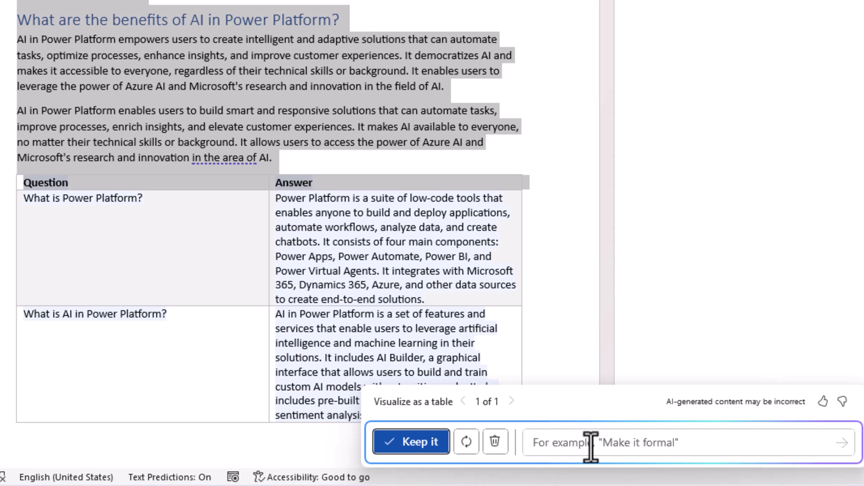
mouse_move(637, 471)
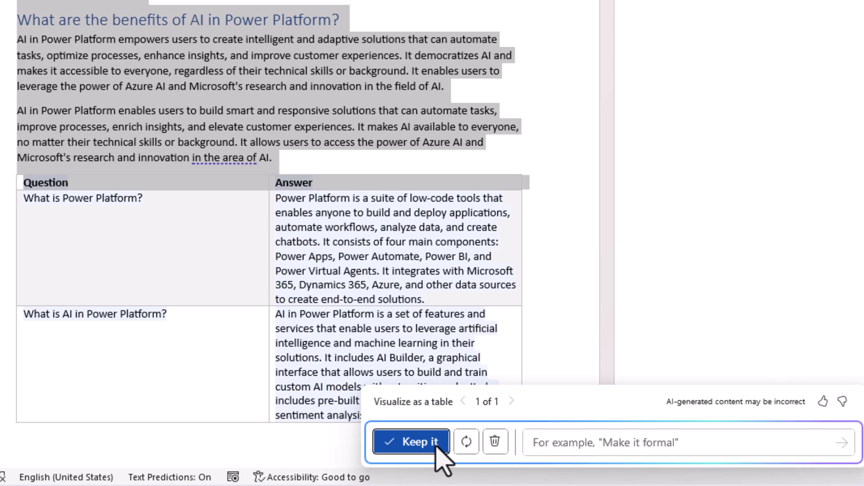
click(409, 443)
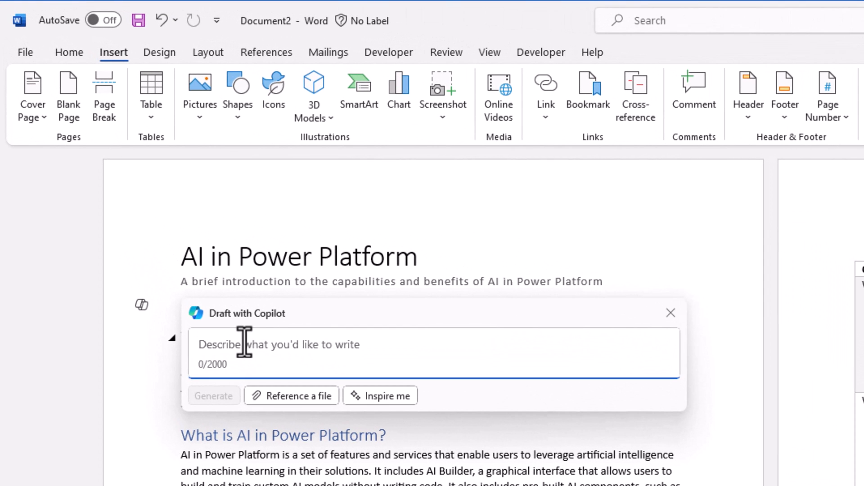
mouse_move(236, 327)
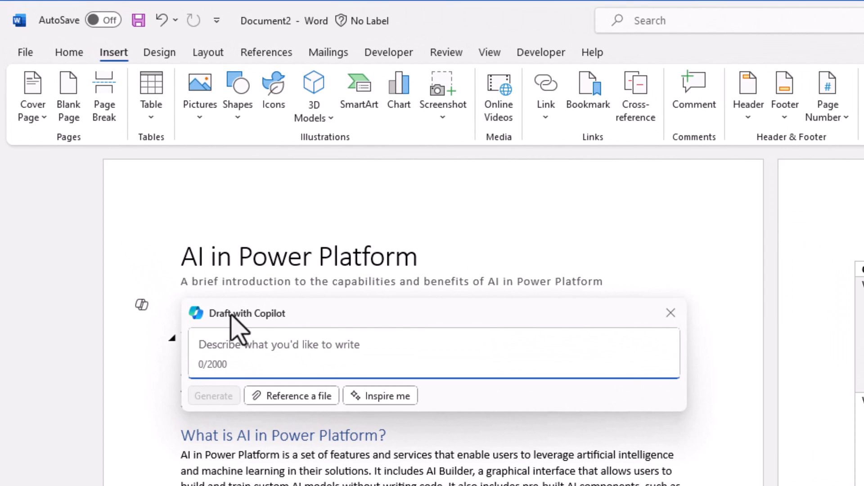
Bring up the Draft with Copilot prompt on the empty line under the subtitle.
click(276, 345)
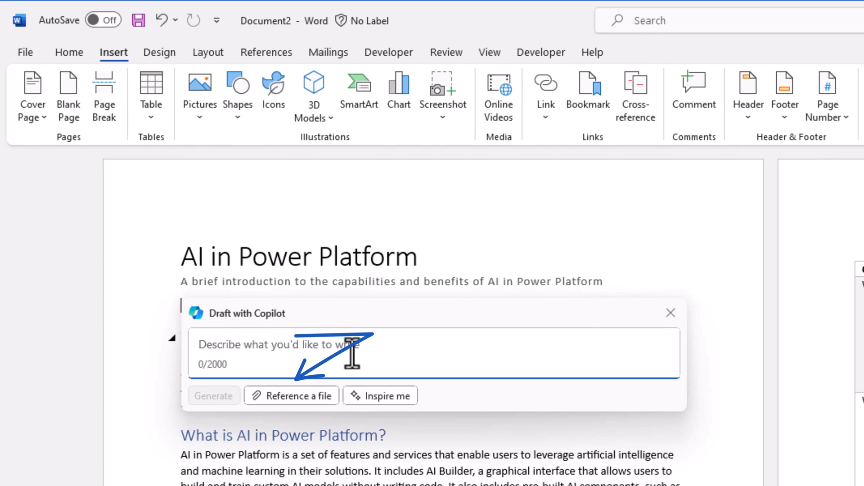
Summarize 'Copilot in Power Apps and Power Automate.pptx' via a file reference and keep the five-paragraph draft.
text(Summarize information from)
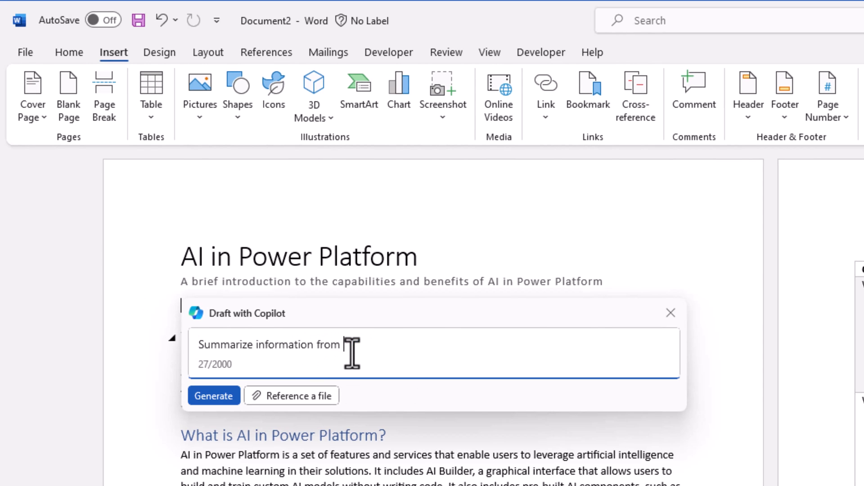
mouse_move(291, 396)
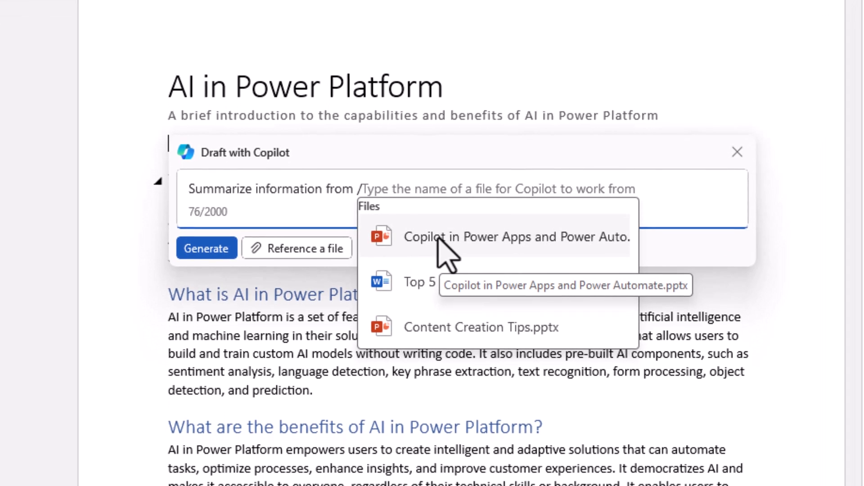
click(515, 237)
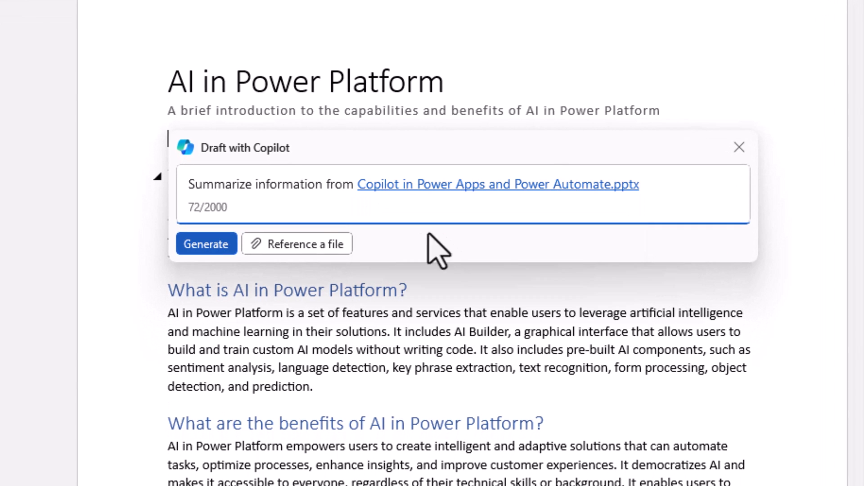
click(205, 244)
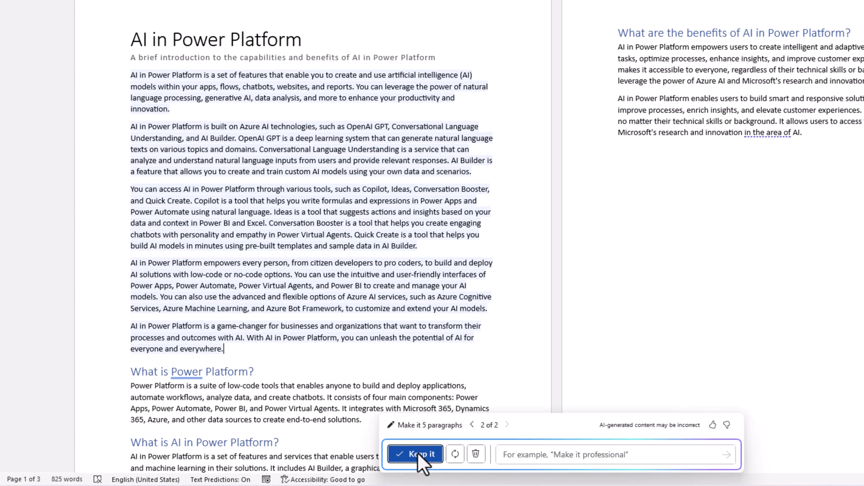
click(414, 454)
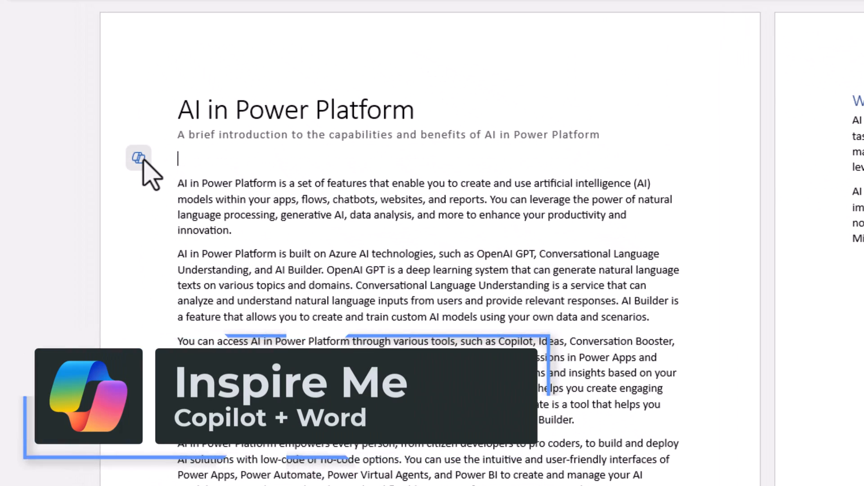
Use Inspire me to add bulleted ideas on creating, integrating and scaling AI solutions.
click(138, 159)
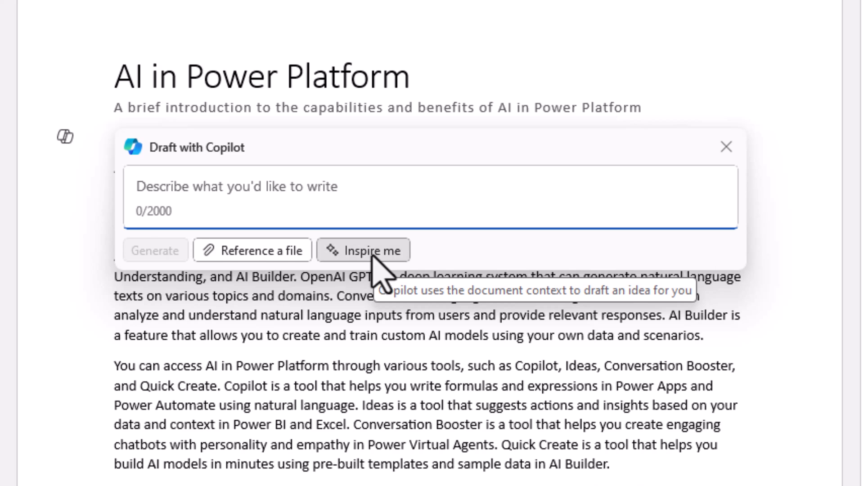
click(363, 250)
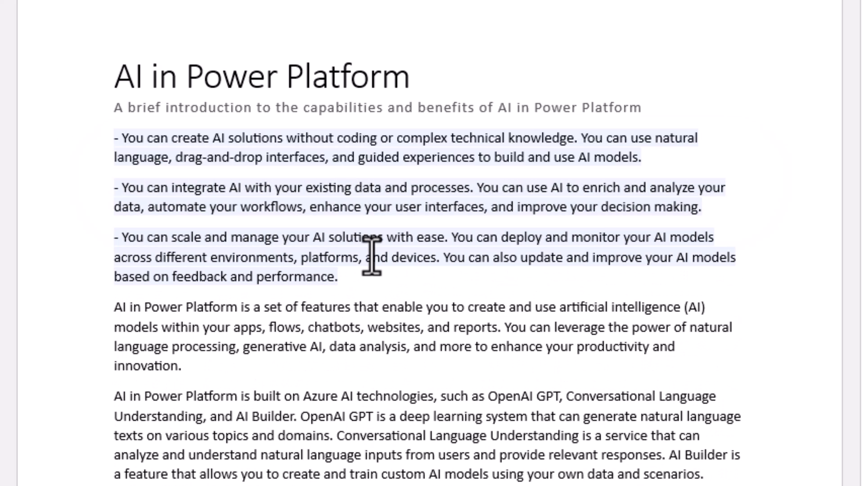
click(375, 260)
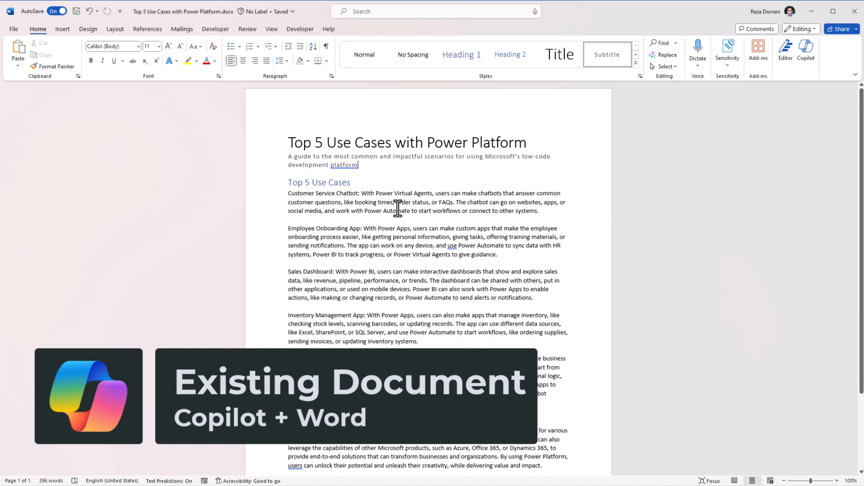
mouse_move(412, 230)
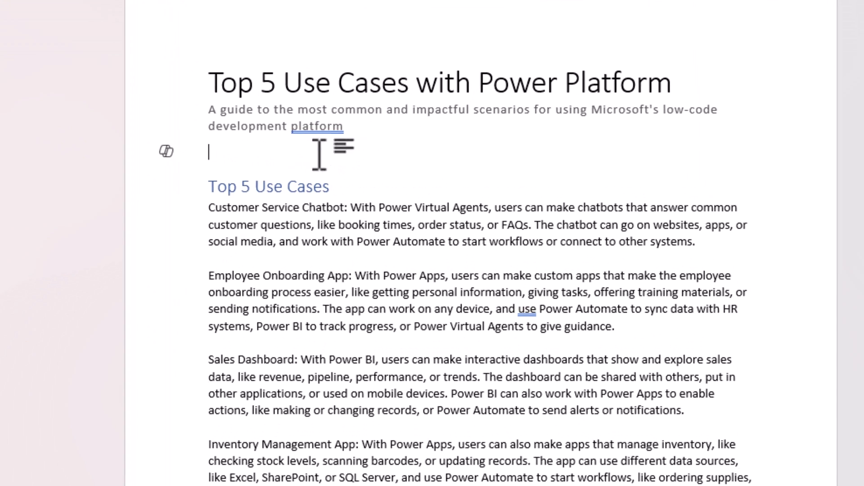
Have Copilot visualize the five use-case paragraphs as a Project, Tool, Description, Integration table.
click(165, 151)
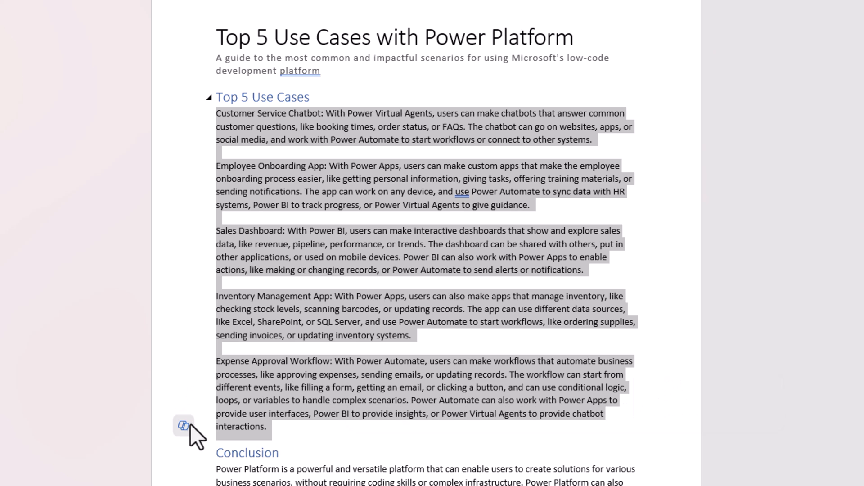
click(184, 425)
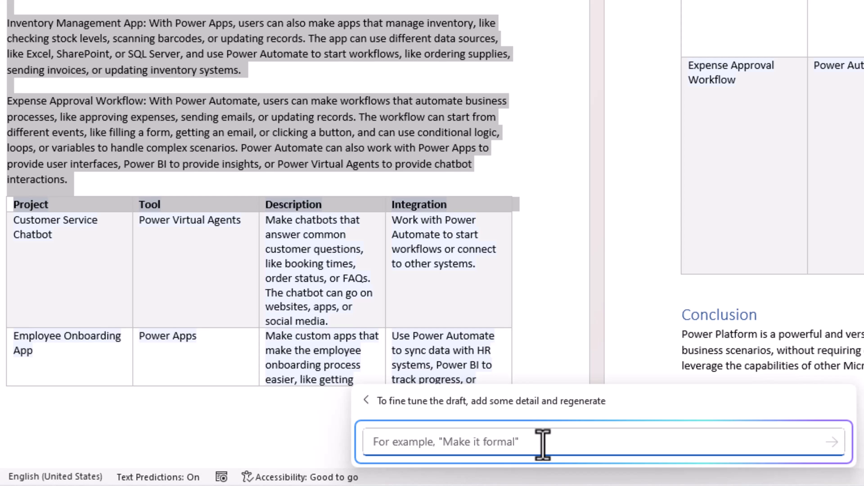
Ask Copilot to 'Add a 5th column for Notes' to the drafted table.
text(A)
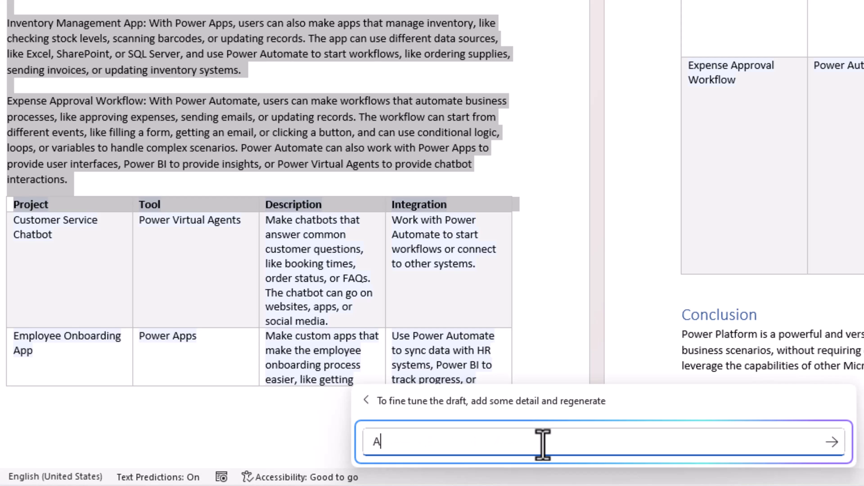
text(dd a 5th column for Notes)
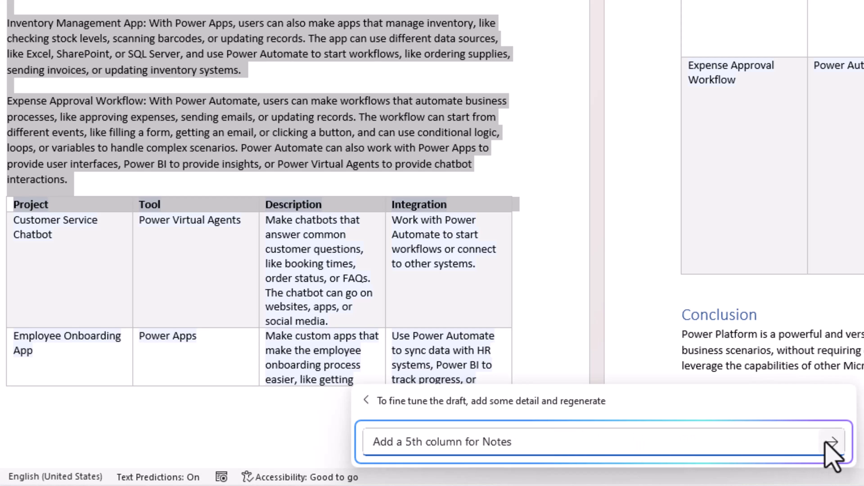
click(834, 442)
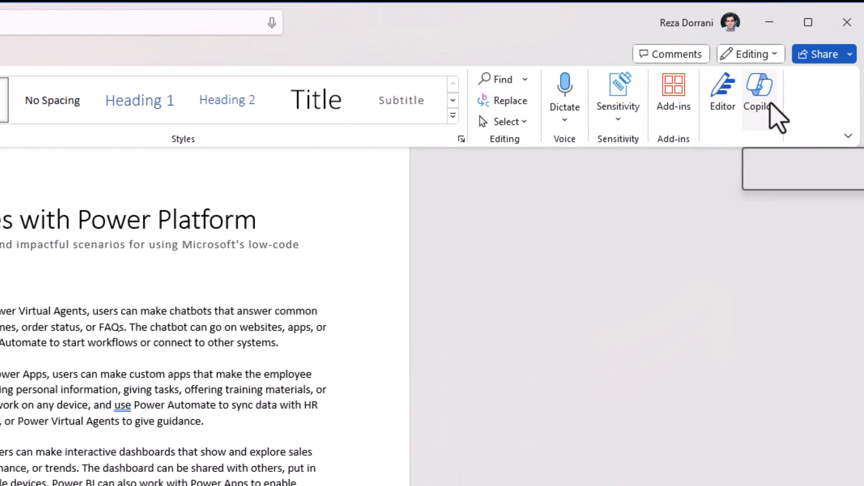
Show the Copilot chat pane beside the document and request 'Summarize this doc'.
click(759, 91)
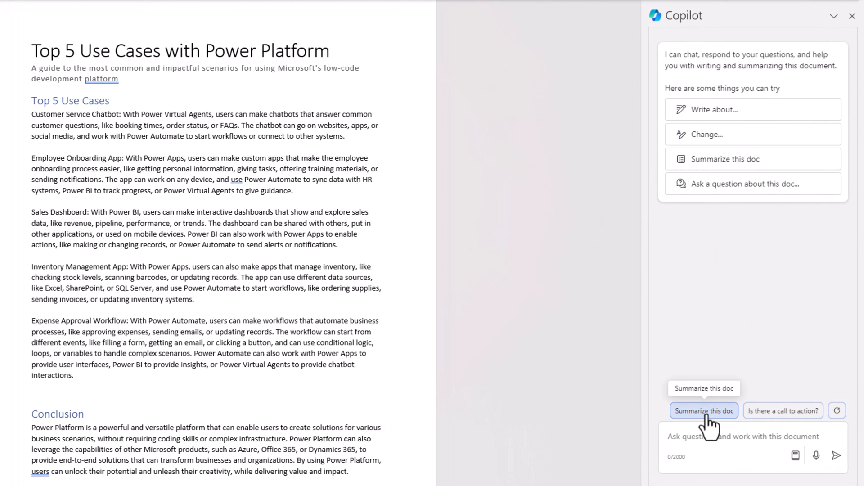
click(703, 411)
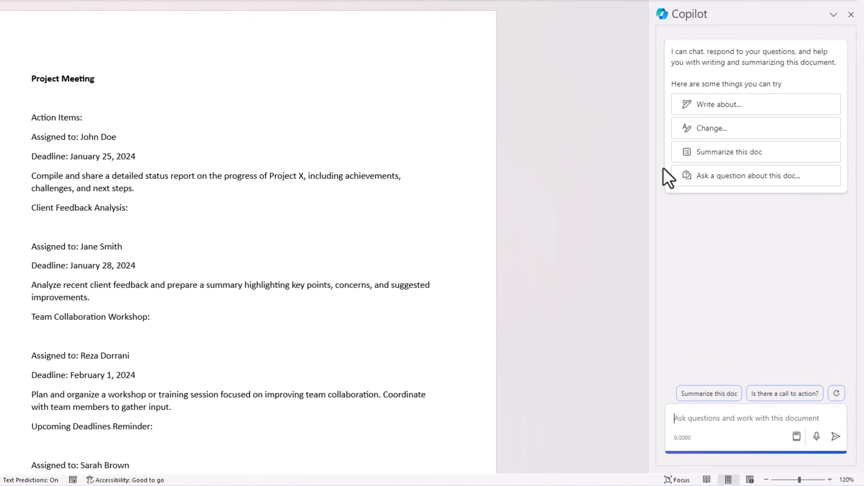
Ask Copilot 'is there an action item assigned to Reza', then the suggested follow-up about its deadline.
text(is there an action item assigned to Reza)
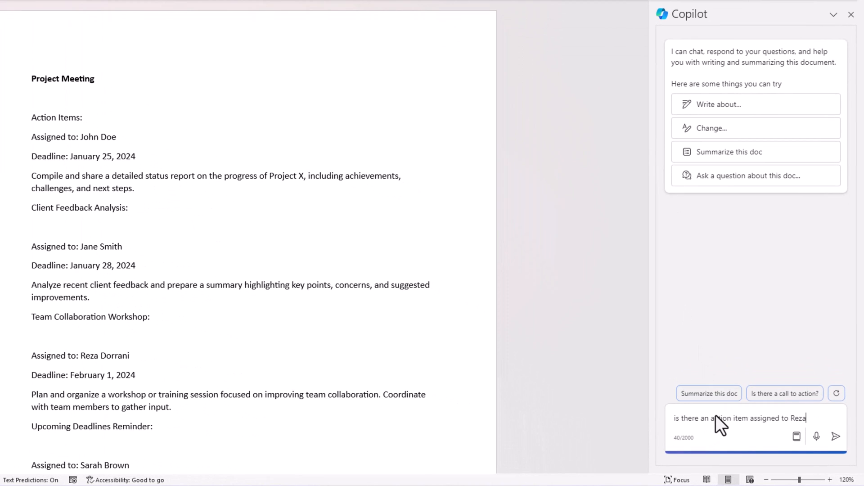
click(836, 436)
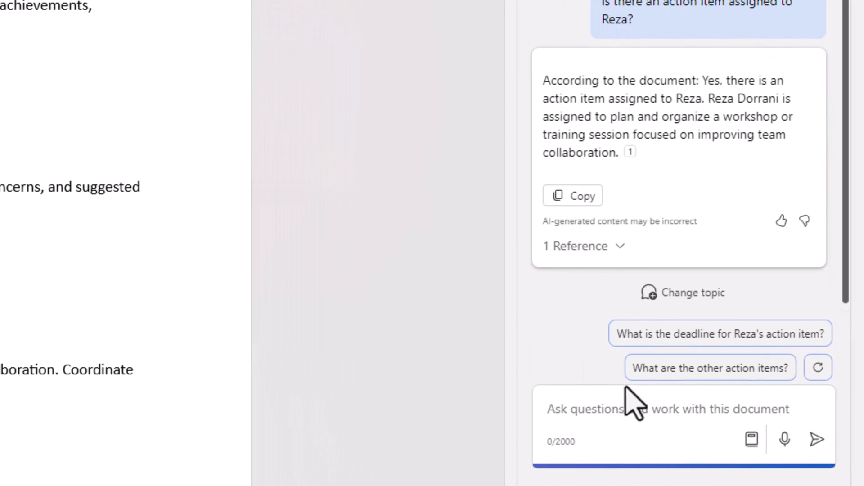
mouse_move(573, 424)
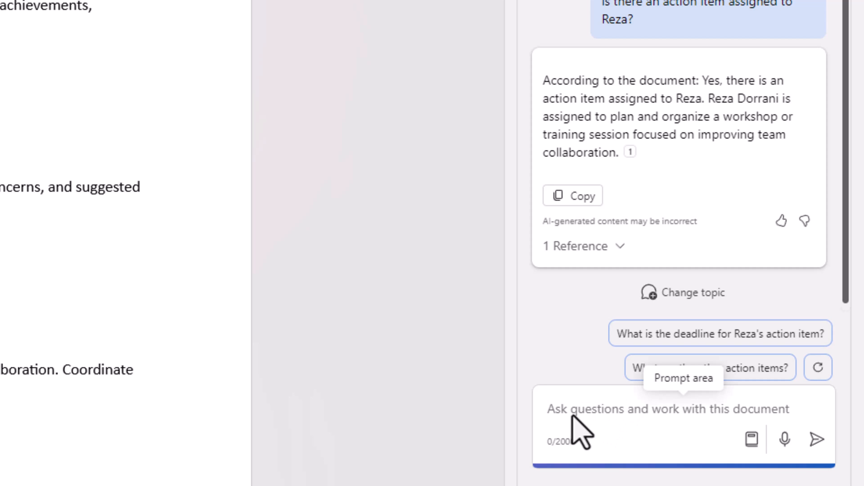
click(720, 333)
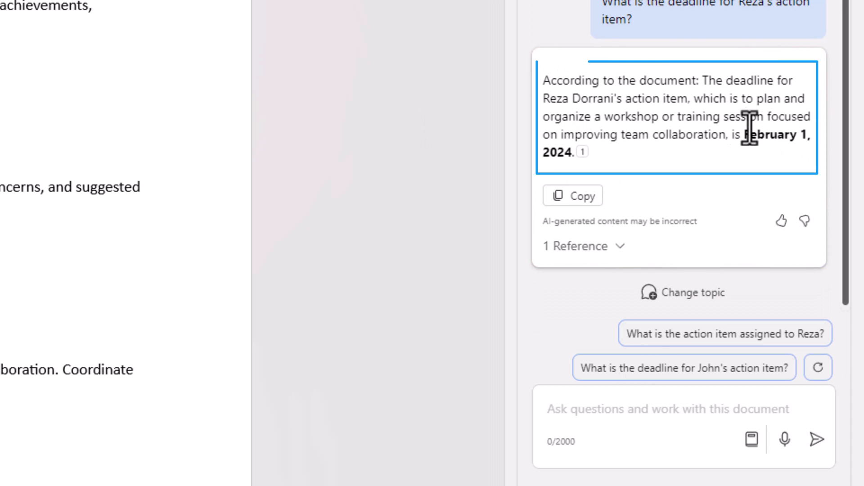
Ask Copilot 'How can I edit this document to make it sound more academic'.
click(576, 246)
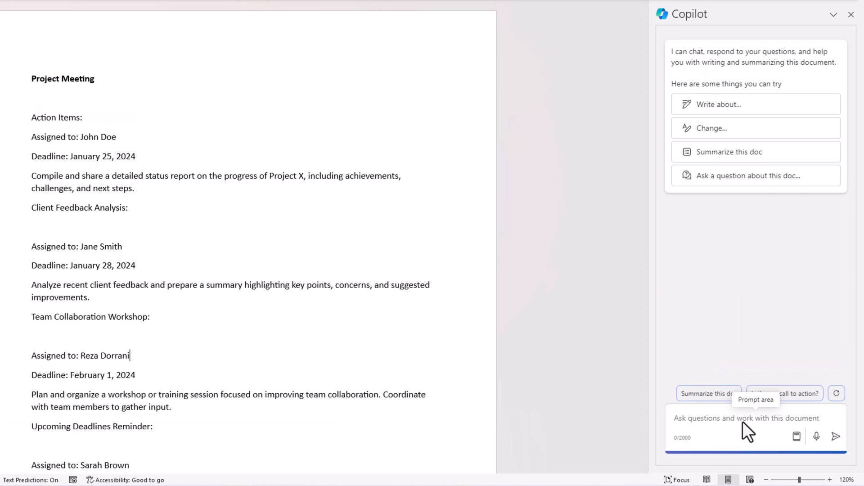
text(How can I edit this document to make it sound more academic)
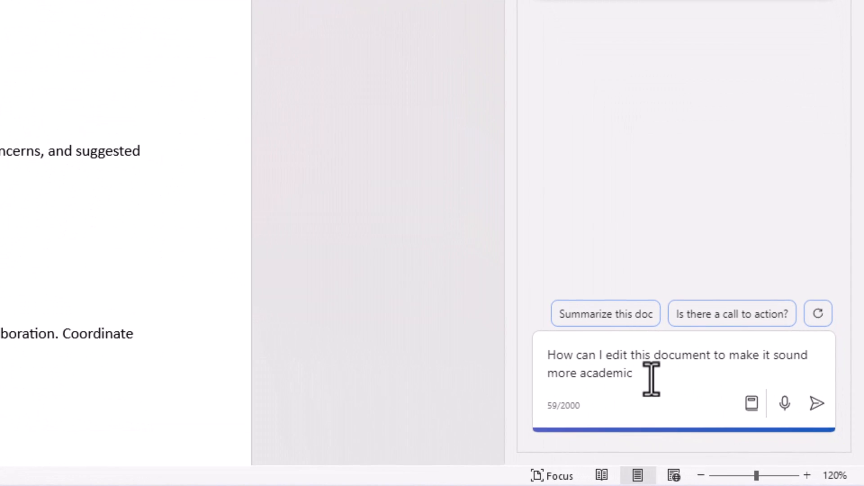
double_click(608, 373)
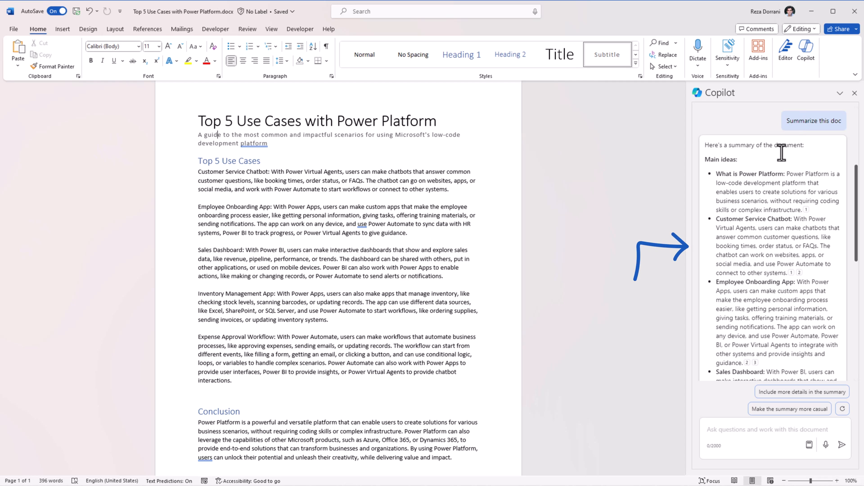
Copy Copilot's summary answer to the clipboard and bring up the prompt guide.
scroll(down, 3)
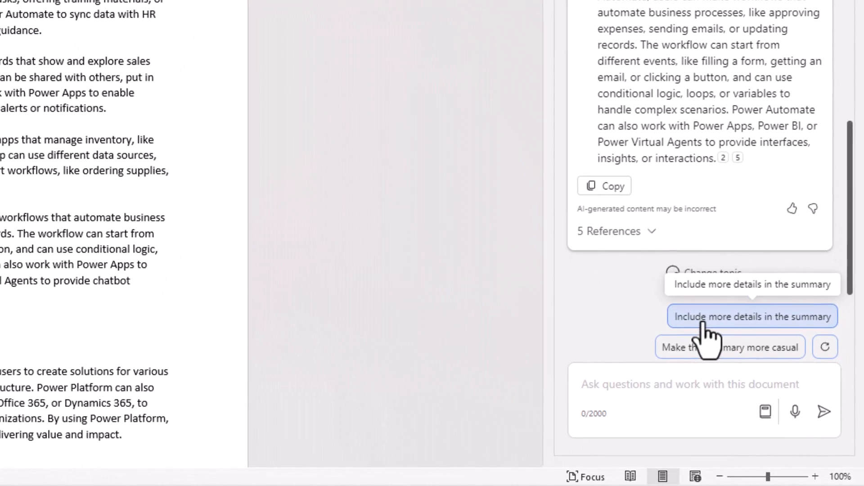
click(603, 185)
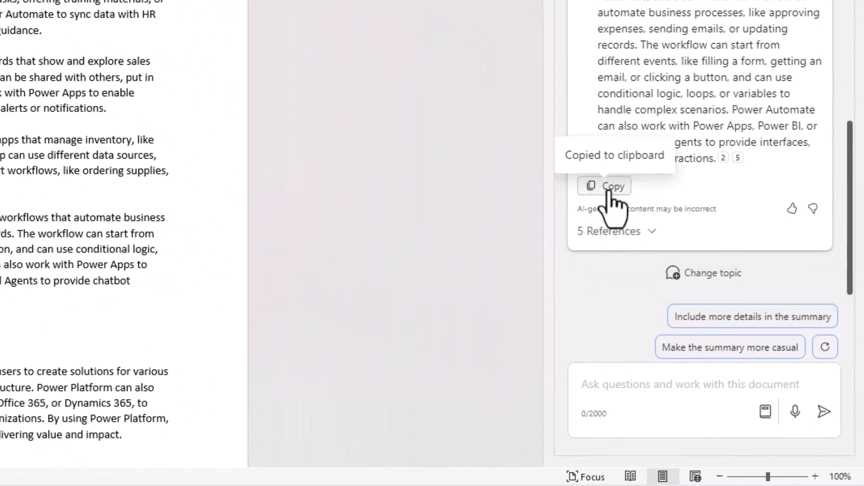
click(605, 185)
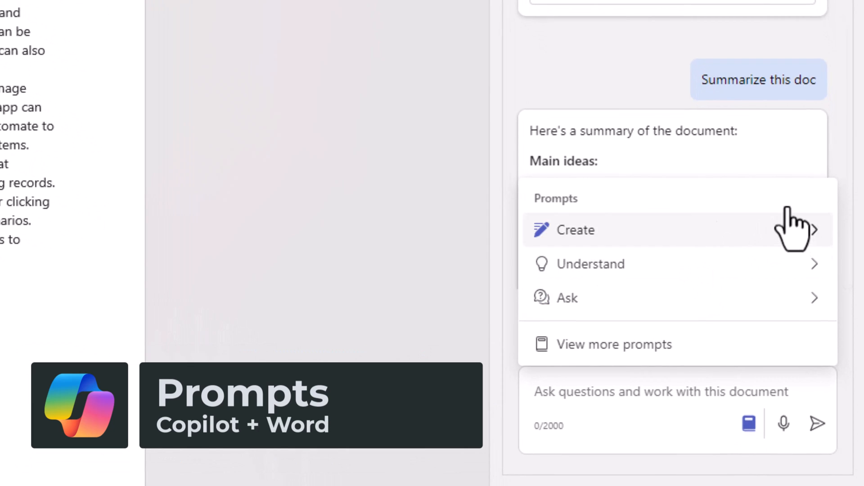
click(576, 230)
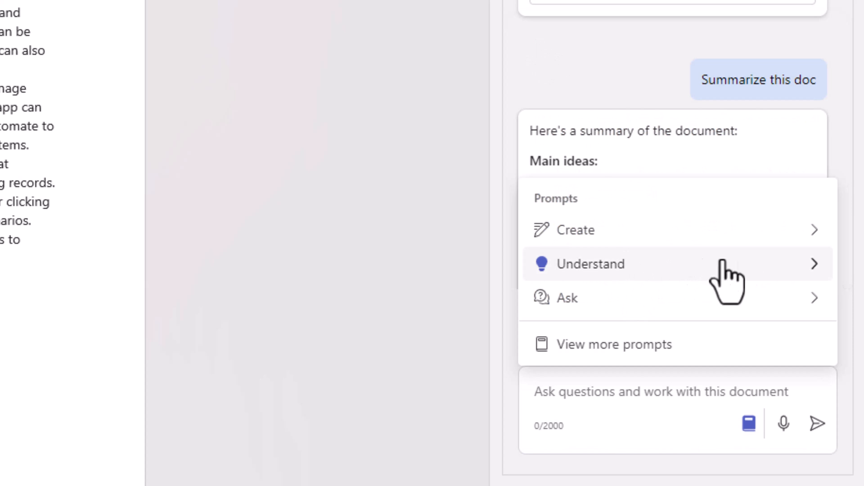
Browse the Understand example prompts, return to the categories and check the Ask examples.
click(592, 264)
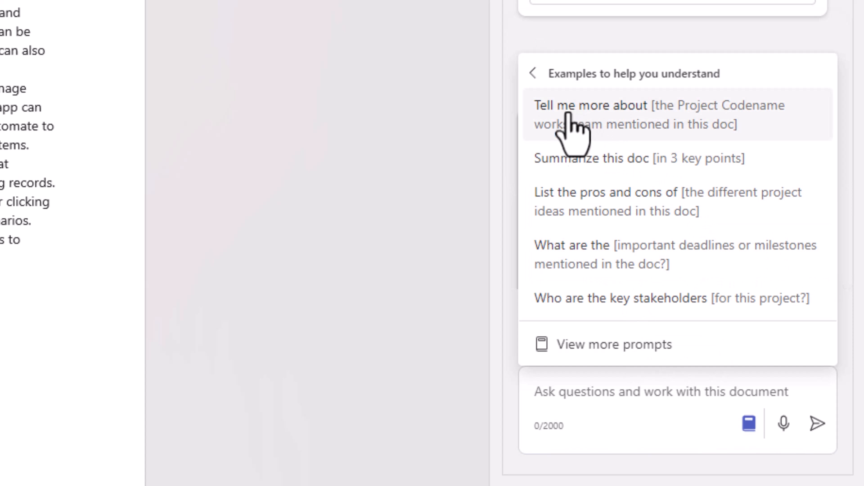
click(638, 159)
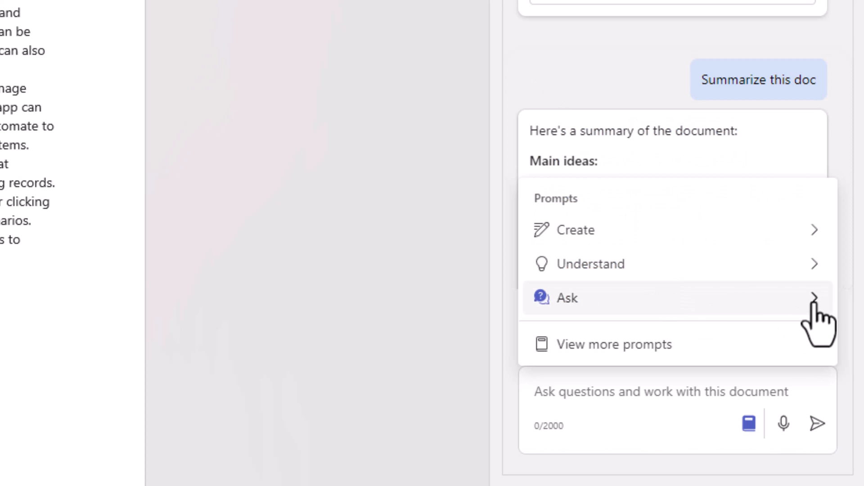
click(561, 298)
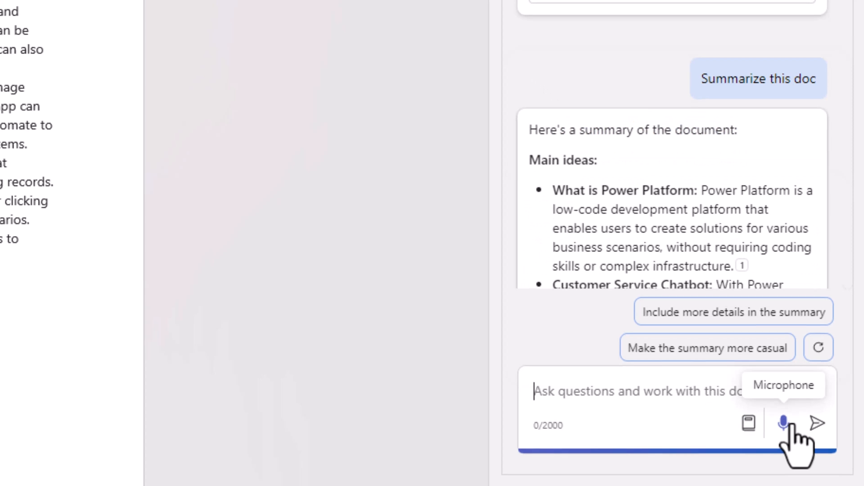
scroll(down, 3)
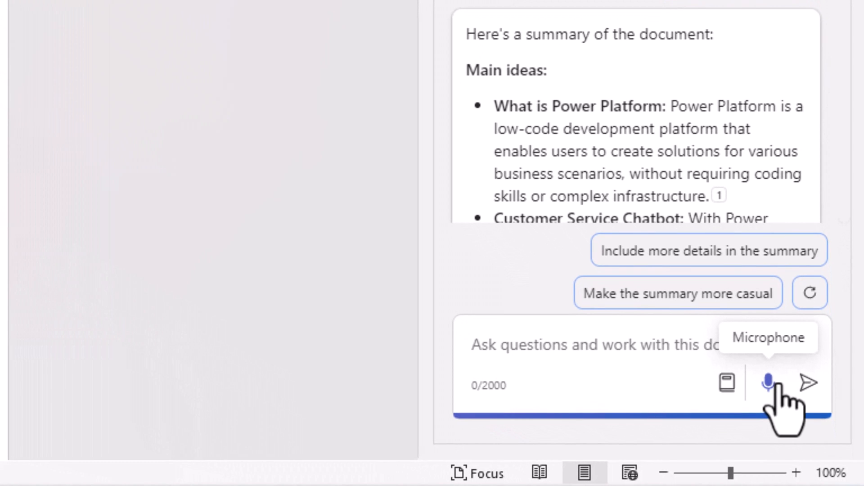